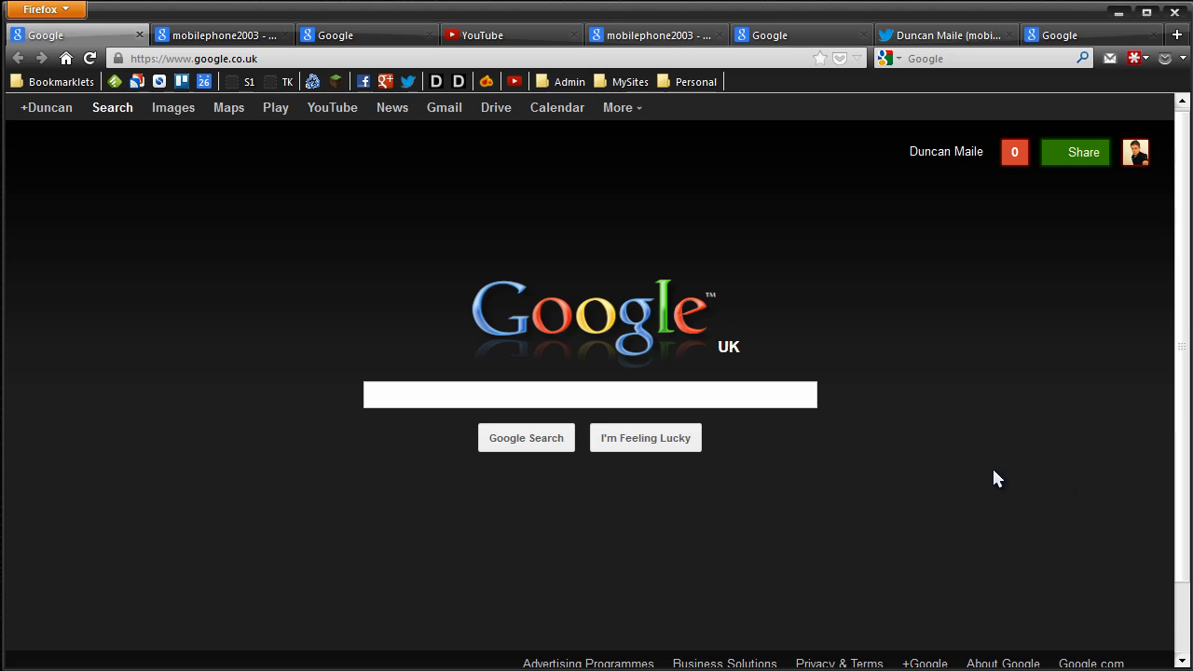
Open the Bookmarklets folder on the bookmarks toolbar.
click(62, 82)
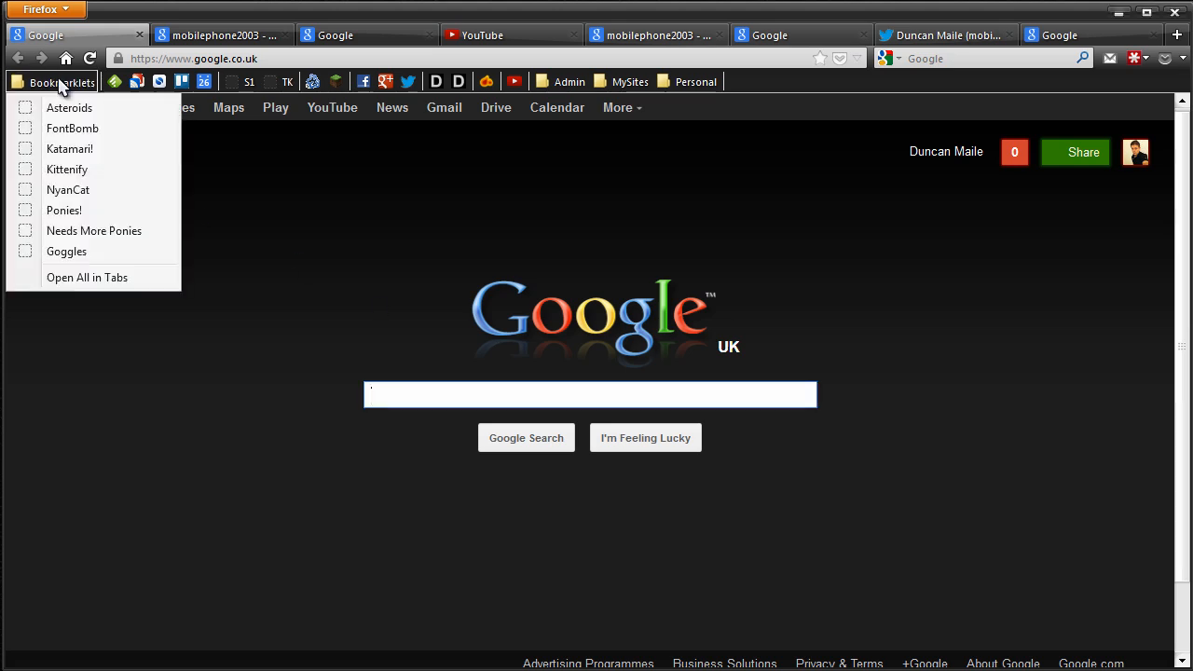
mouse_move(70, 107)
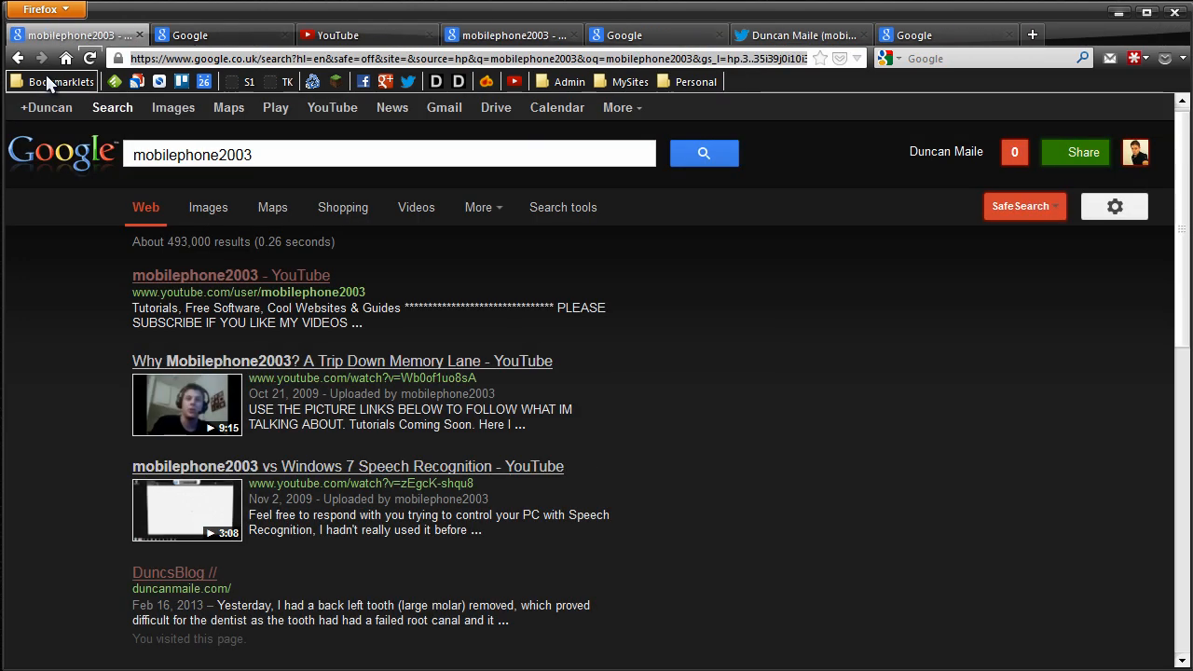
Launch the FontBomb bookmarklet on the mobilephone2003 search results.
click(53, 81)
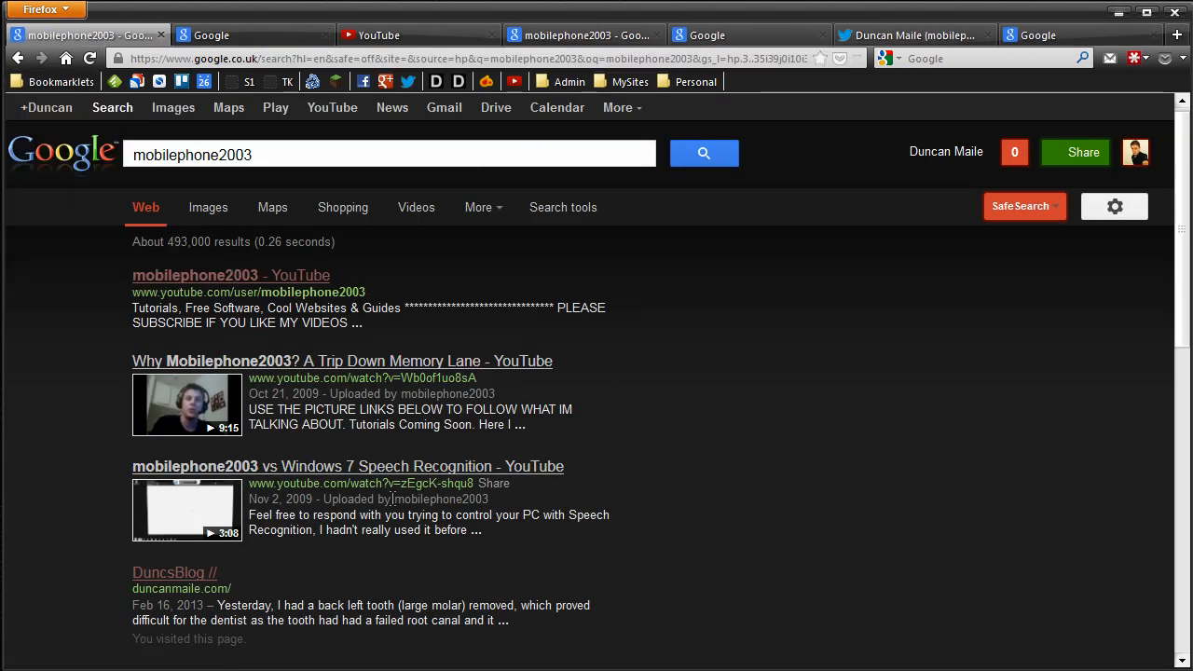
click(53, 81)
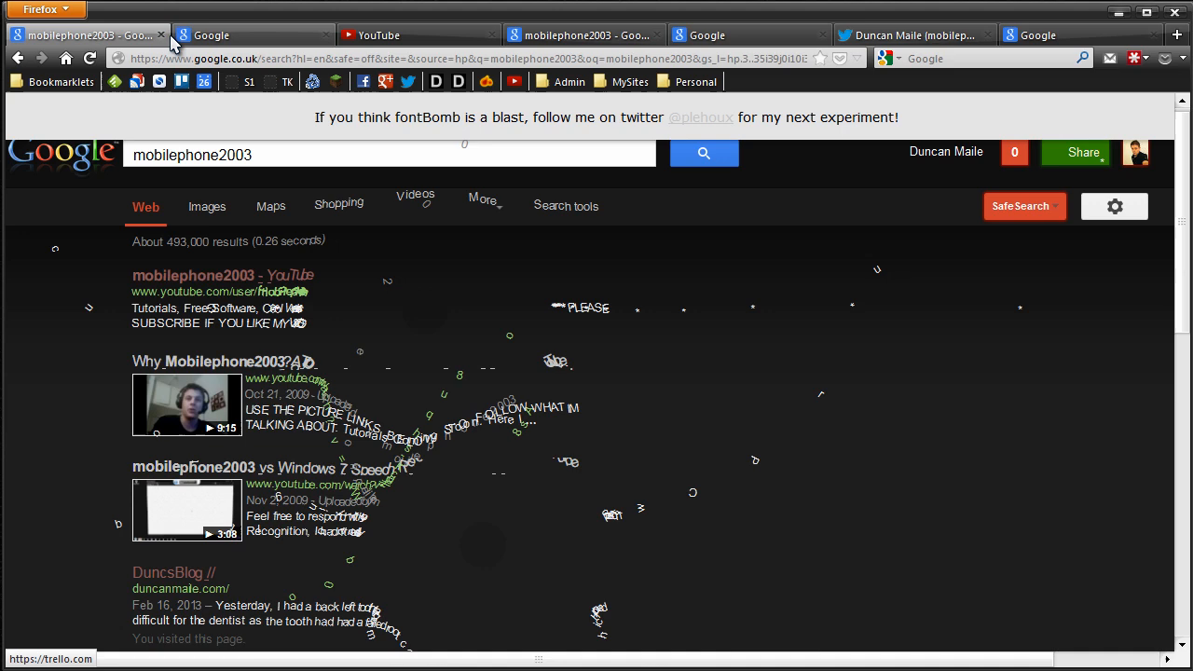
Close the exploded results, launch Katamari! from Bookmarklets and start the ball game.
click(62, 82)
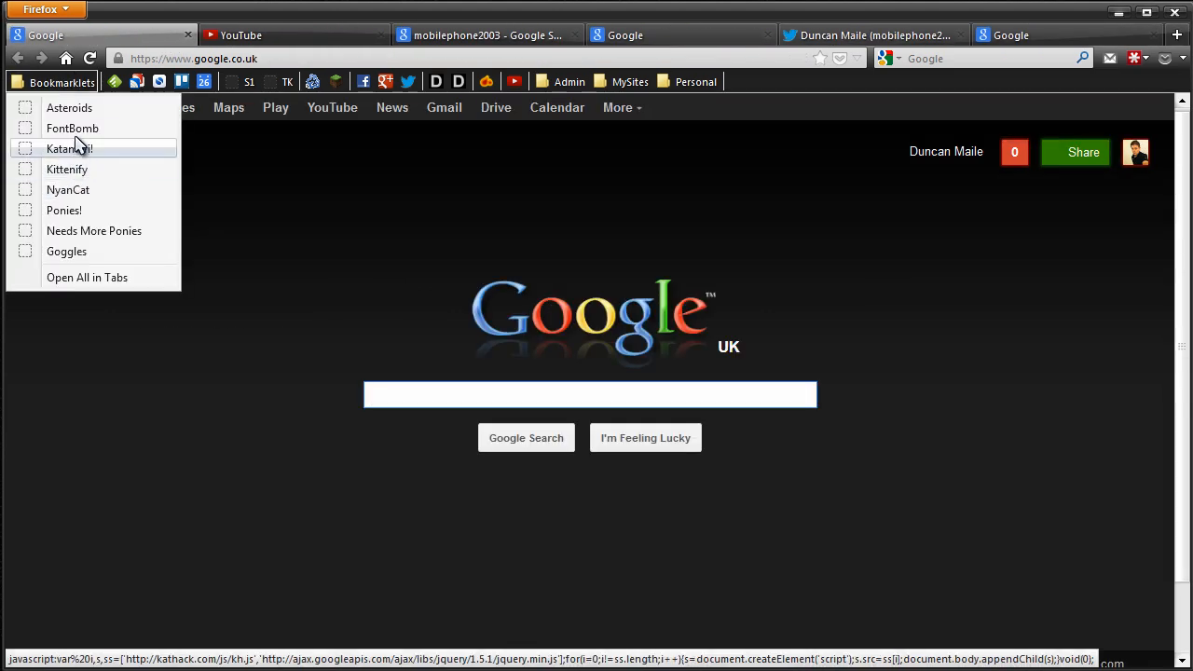
click(68, 148)
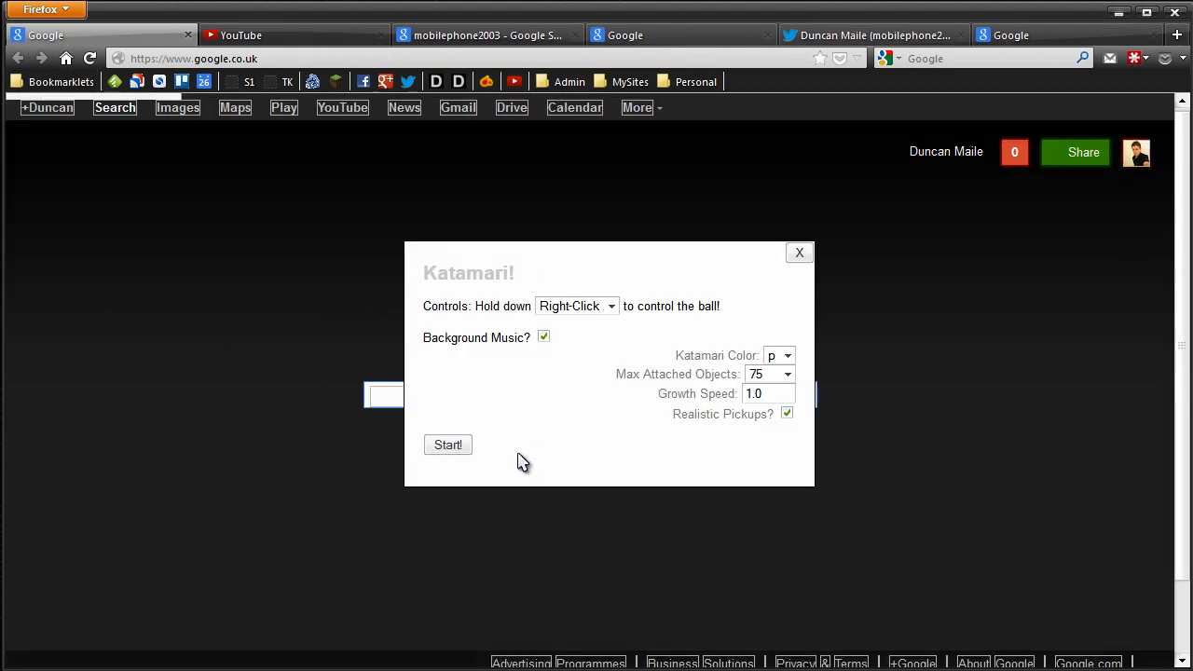
mouse_move(443, 478)
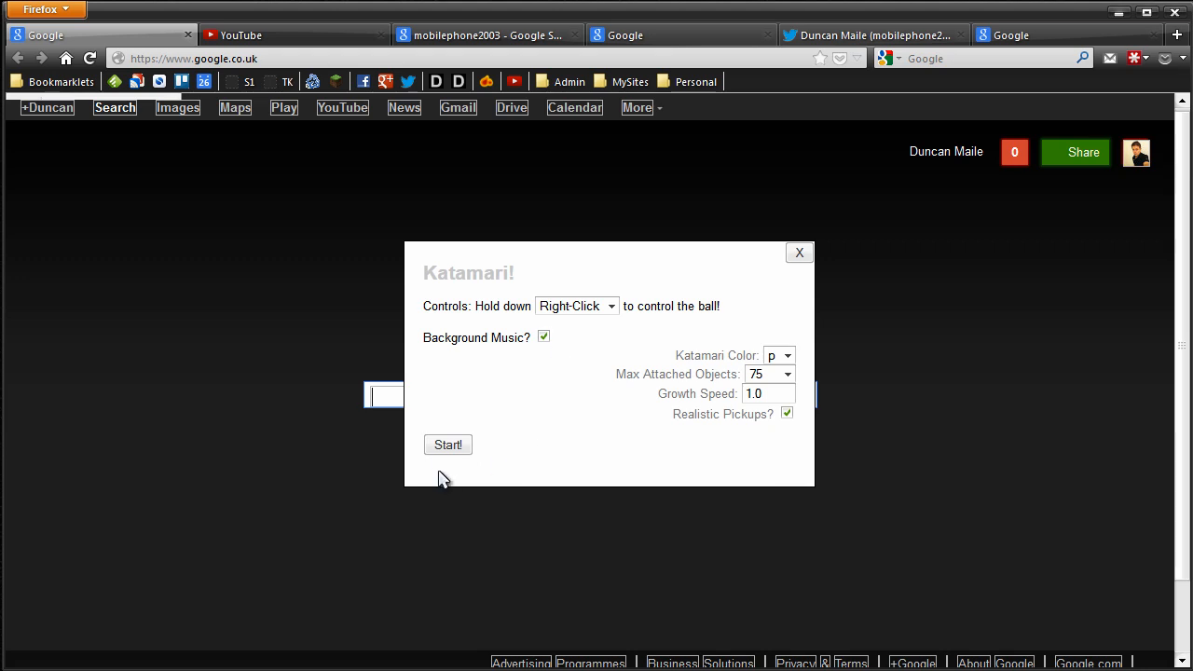
click(447, 444)
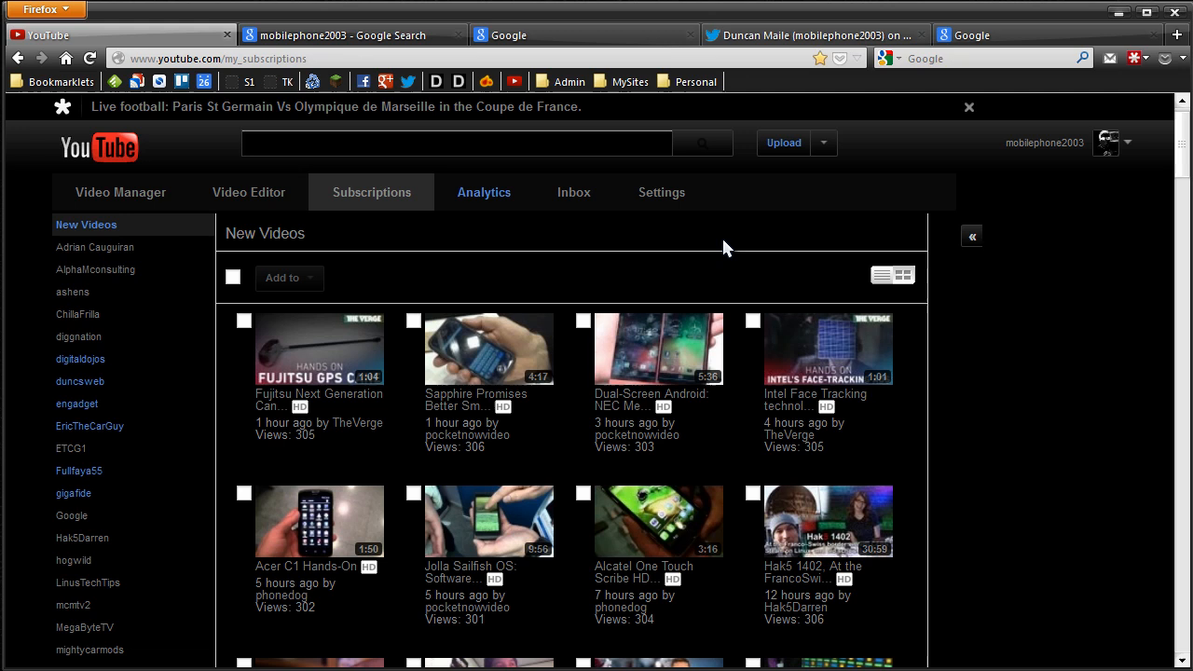
mouse_move(734, 356)
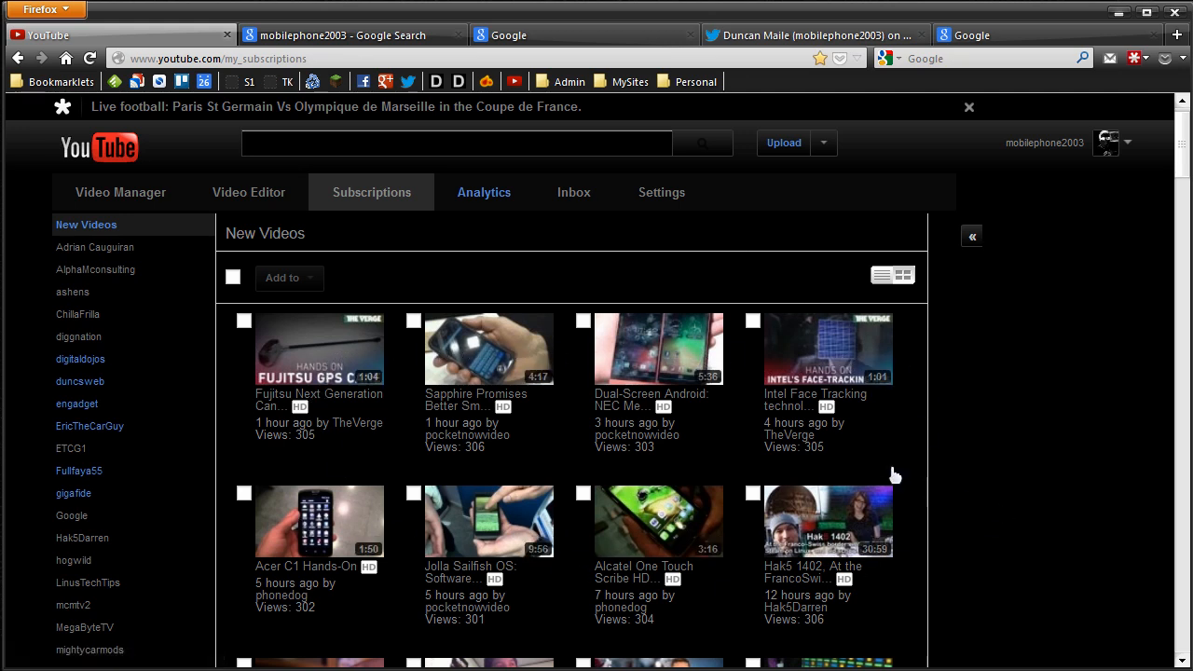
mouse_move(959, 463)
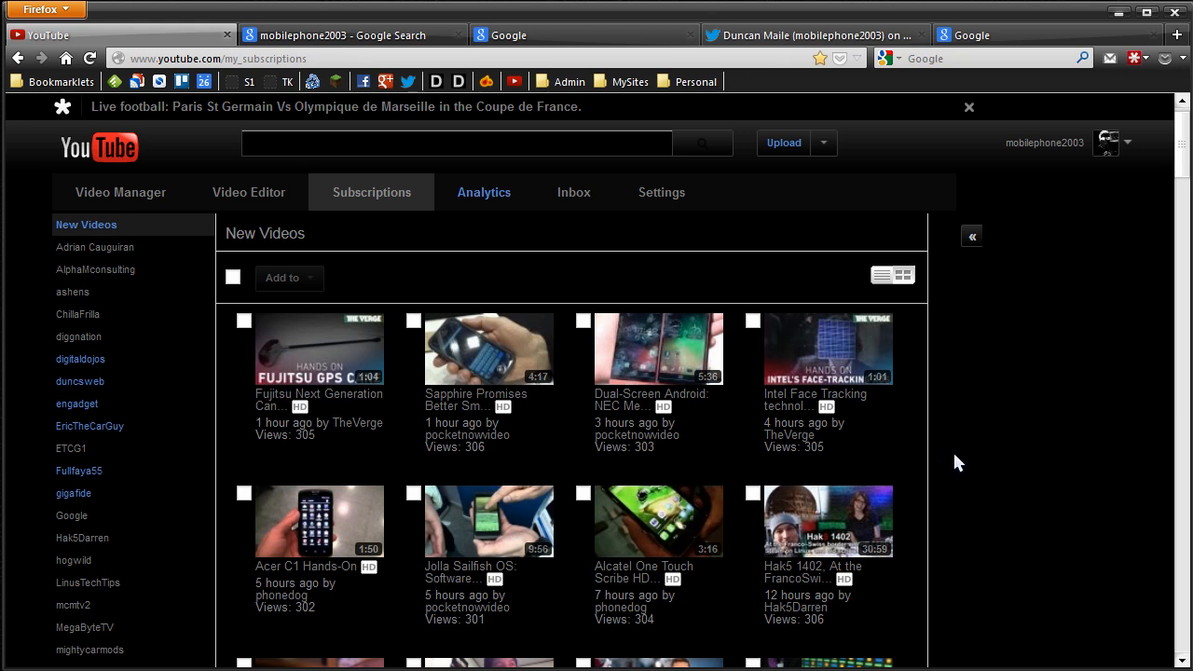
Run Kittenify on the YouTube subscriptions feed and scroll through the cat thumbnails.
click(53, 81)
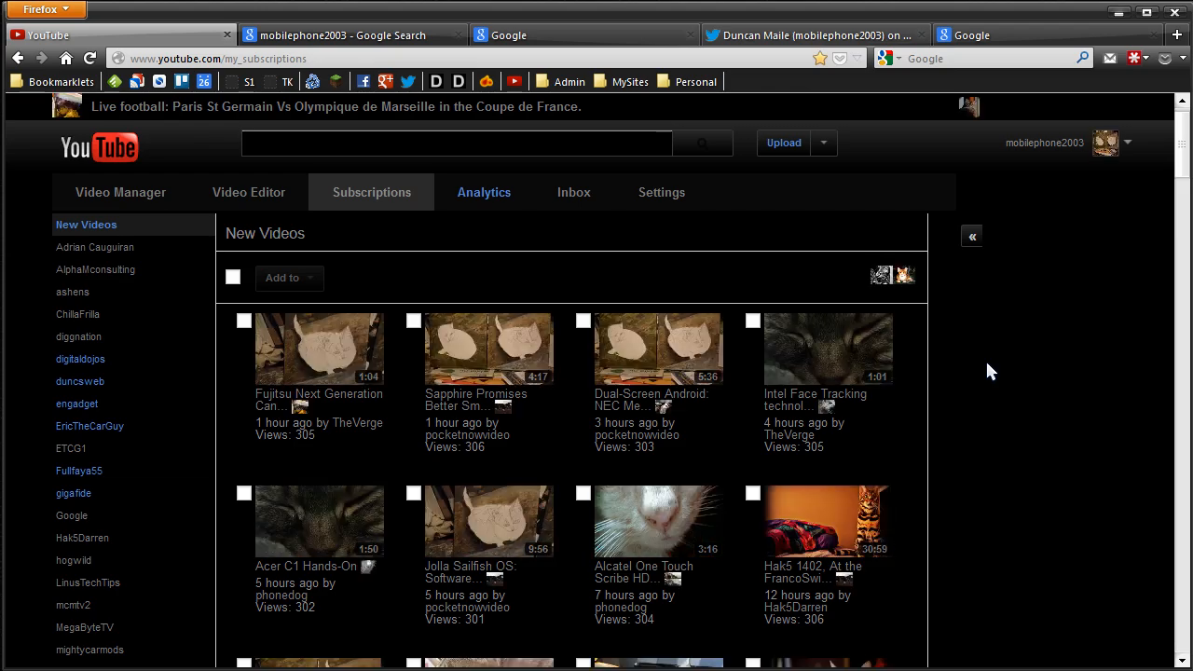
scroll(down, 3)
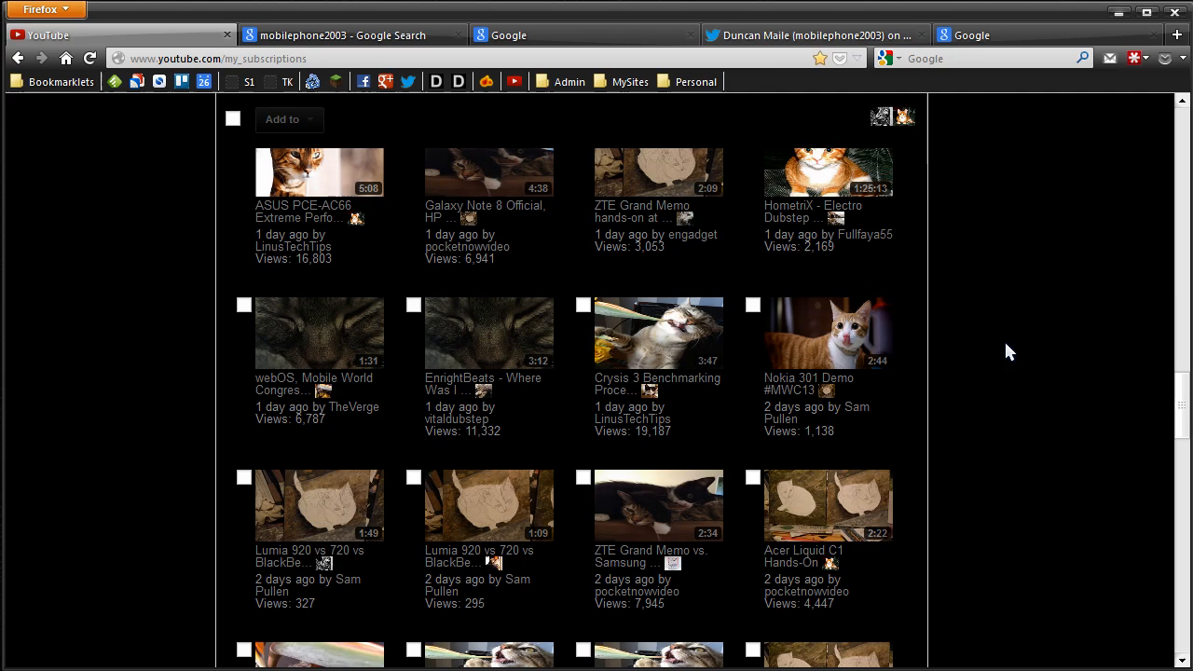
scroll(down, 3)
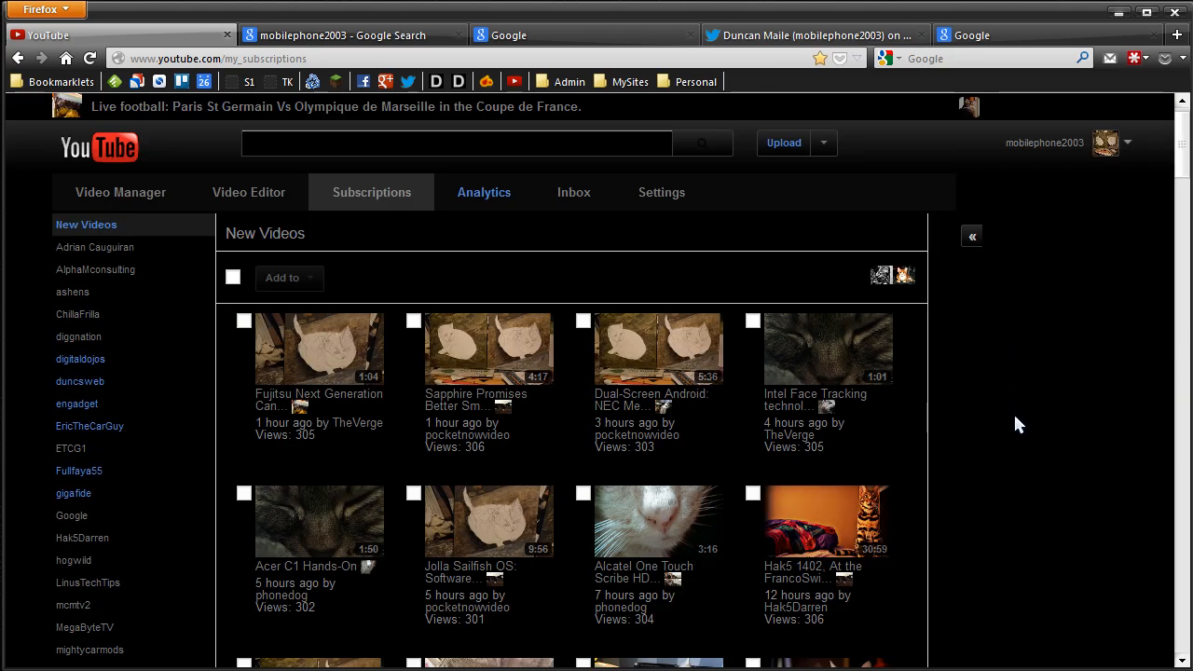
mouse_move(686, 387)
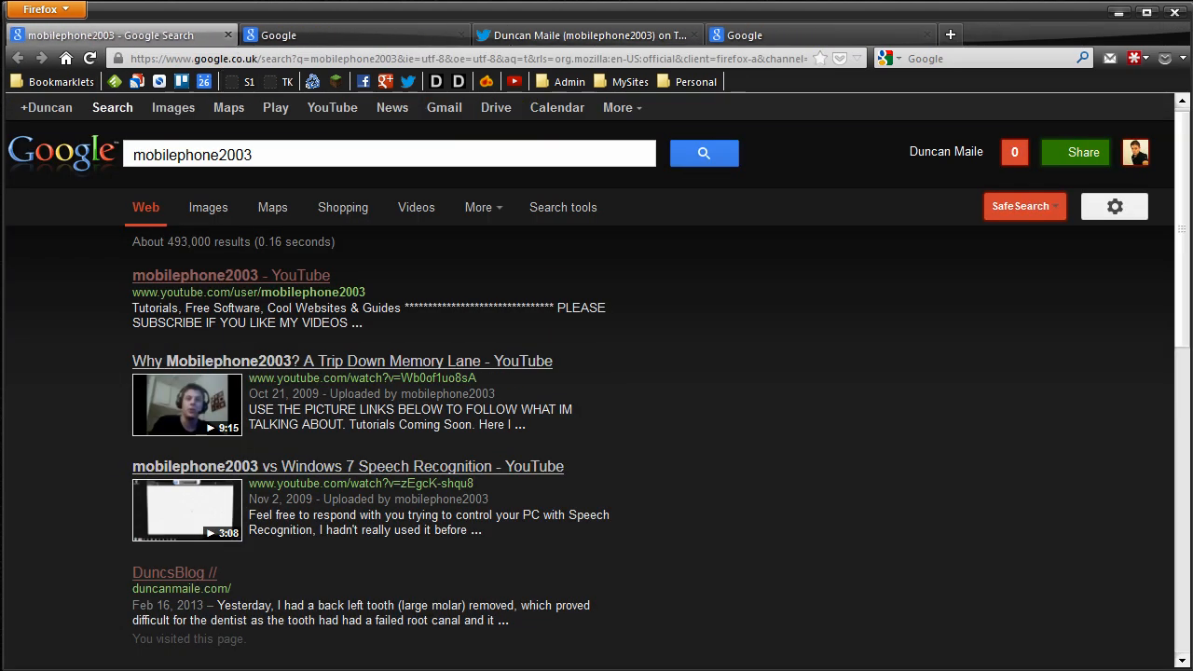
Launch the NyanCat bookmarklet on the mobilephone2003 results page.
click(54, 81)
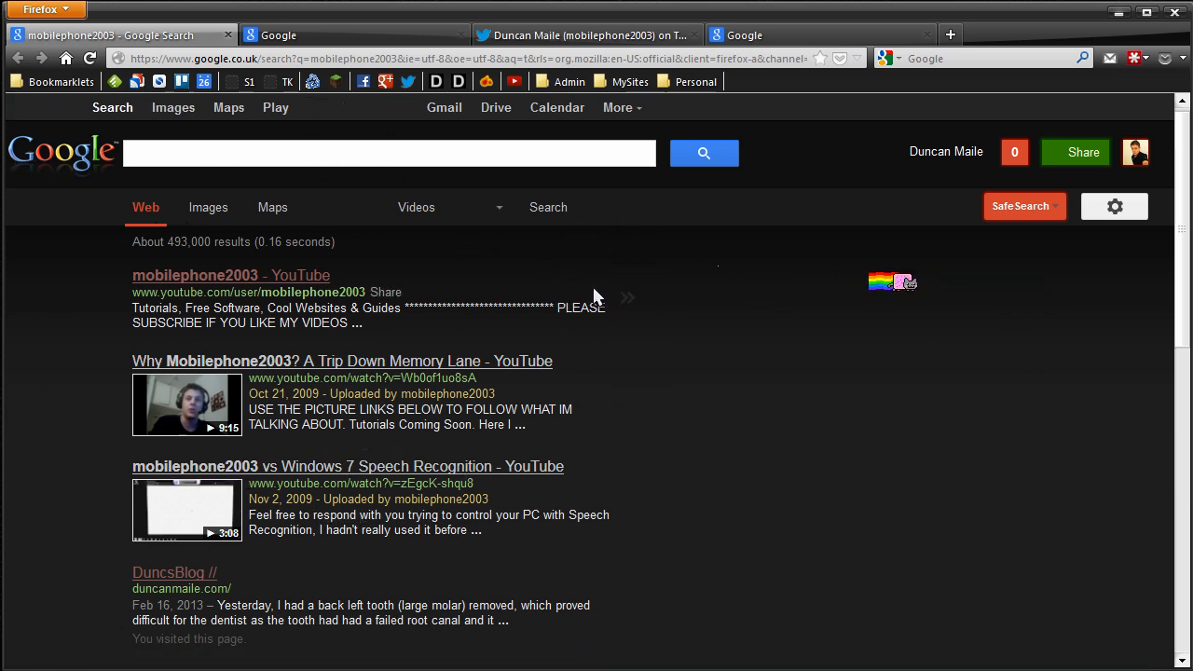
mouse_move(474, 287)
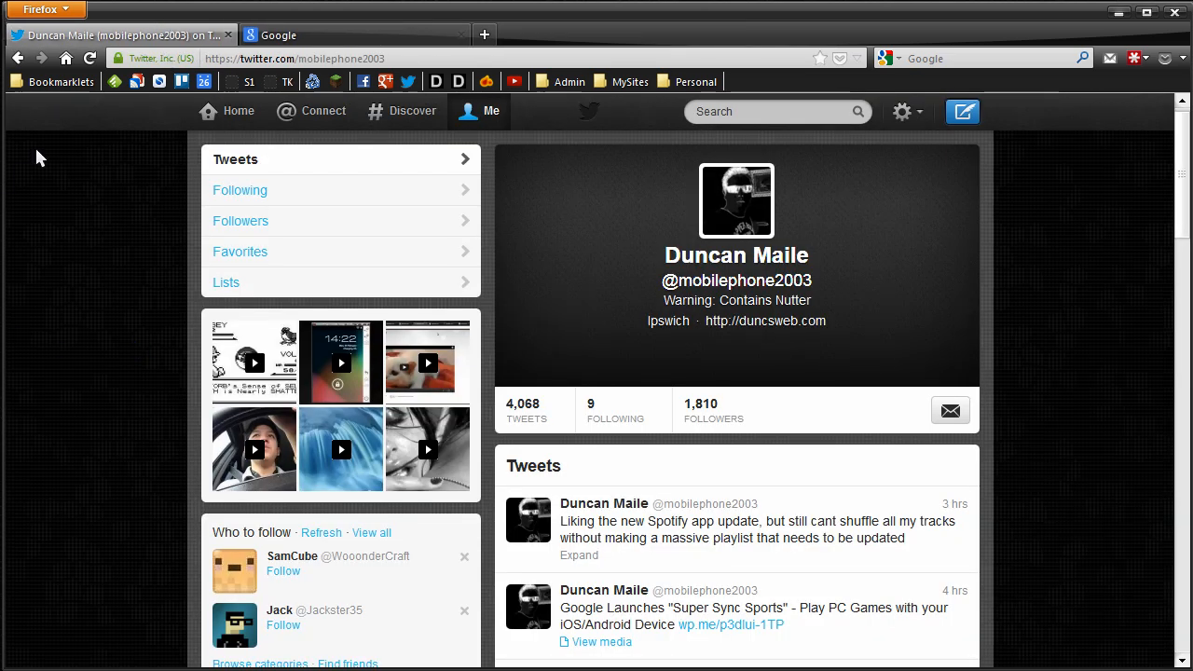
Launch Ponies!, choose the purple pony hero, and play while scrolling the profile.
click(53, 81)
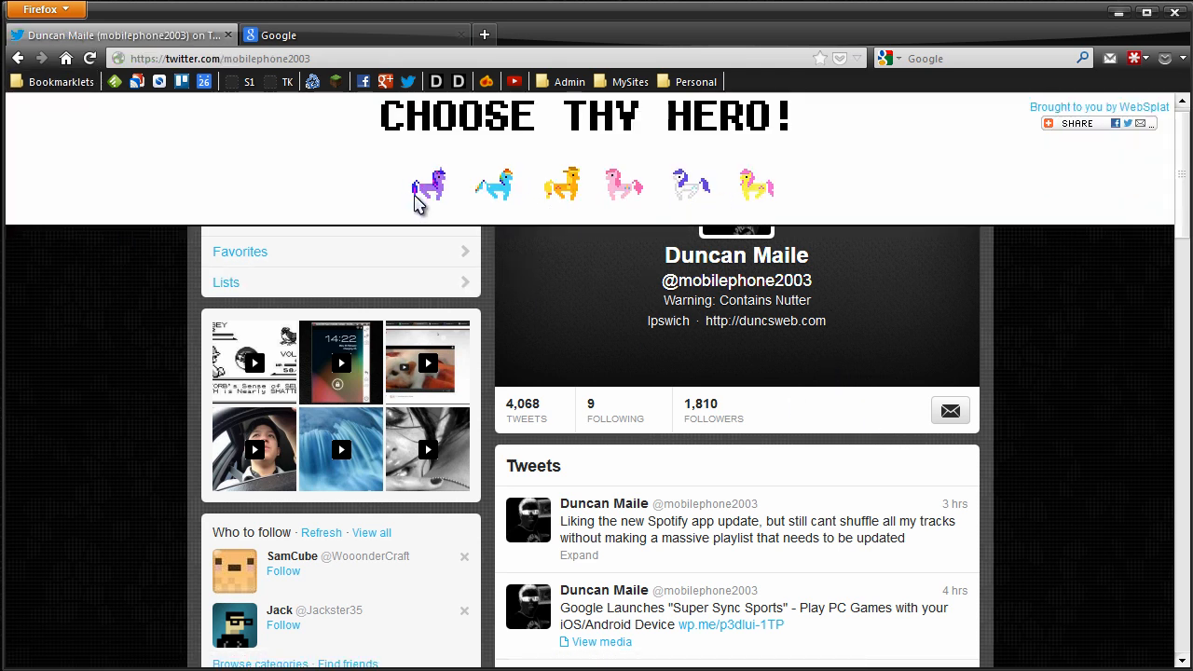
click(429, 187)
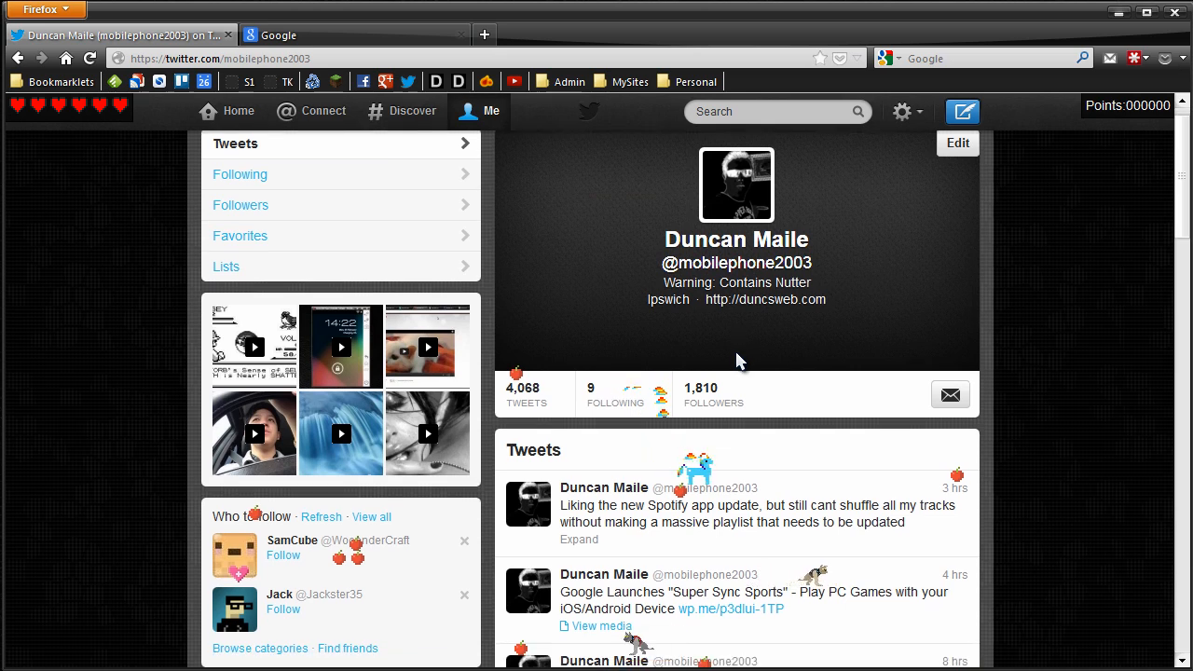
scroll(down, 3)
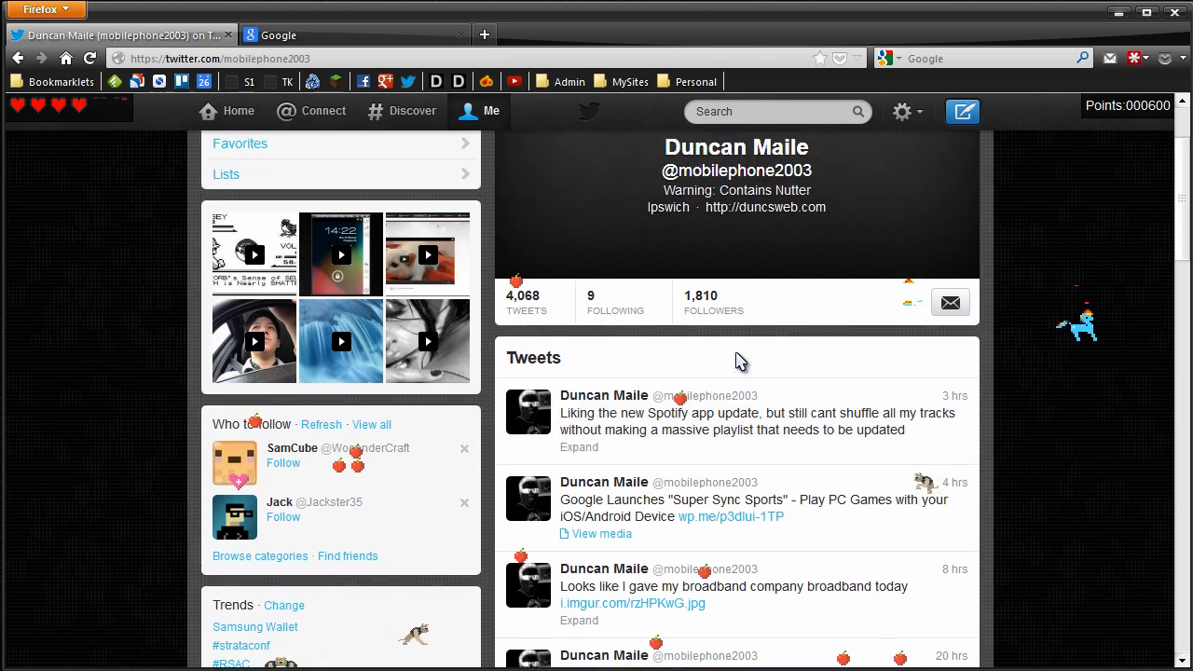
scroll(down, 3)
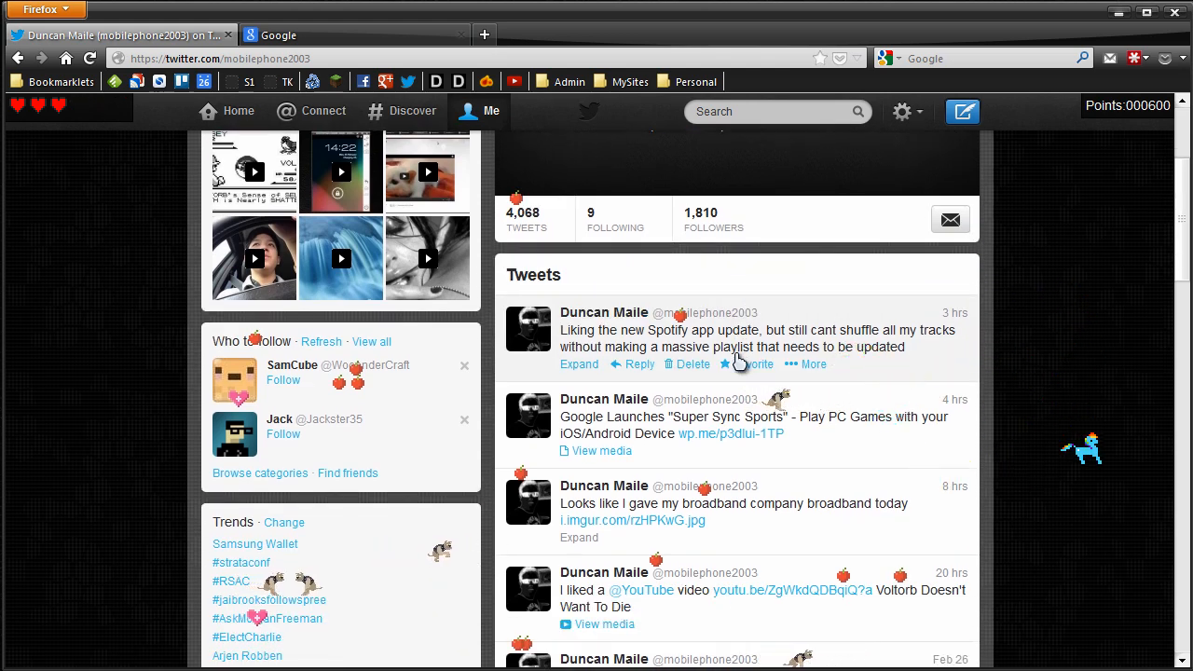
scroll(down, 3)
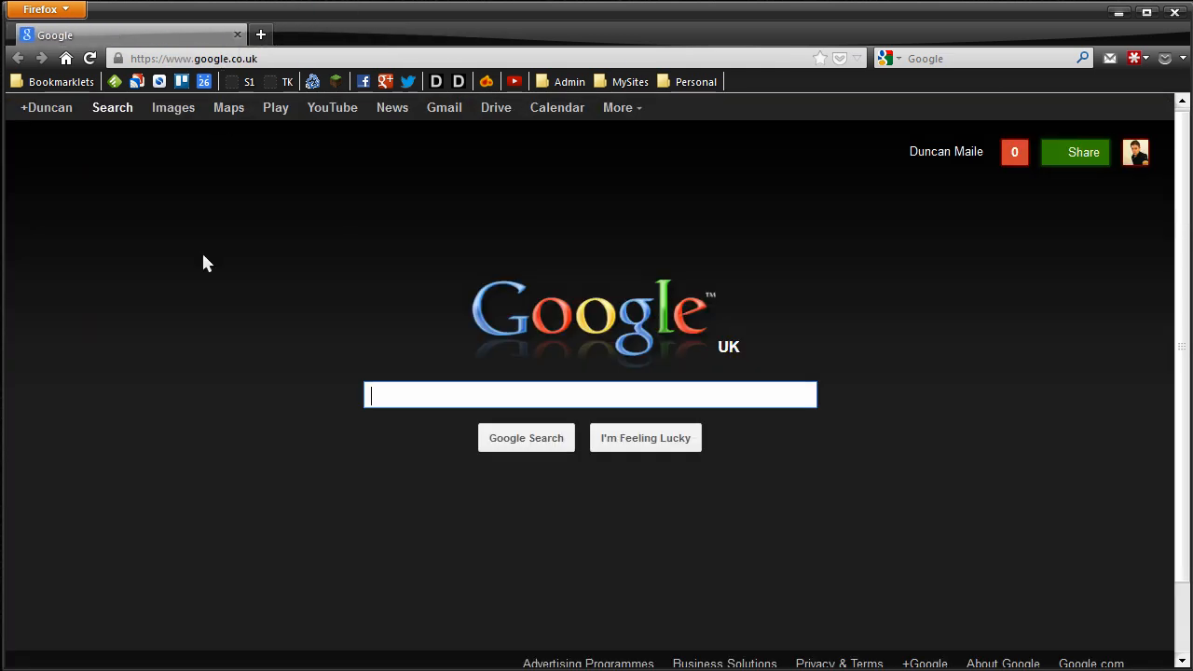
mouse_move(65, 231)
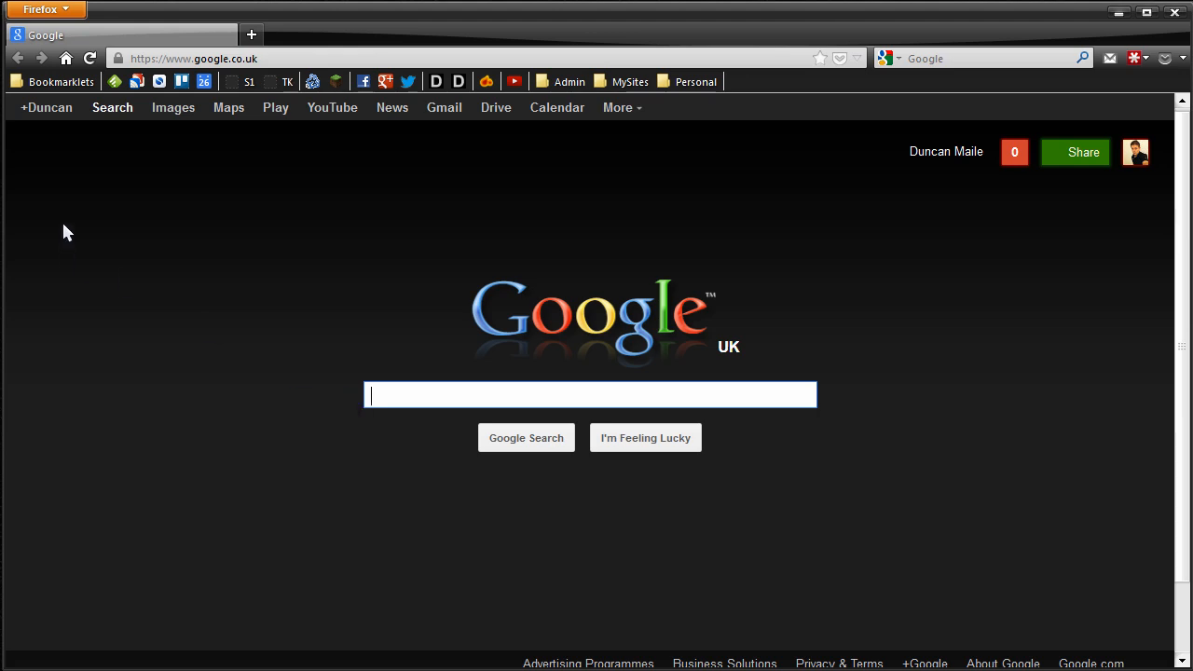
Enable Goggles, choose pink, and draw 'Yo' right of the Google logo.
click(62, 82)
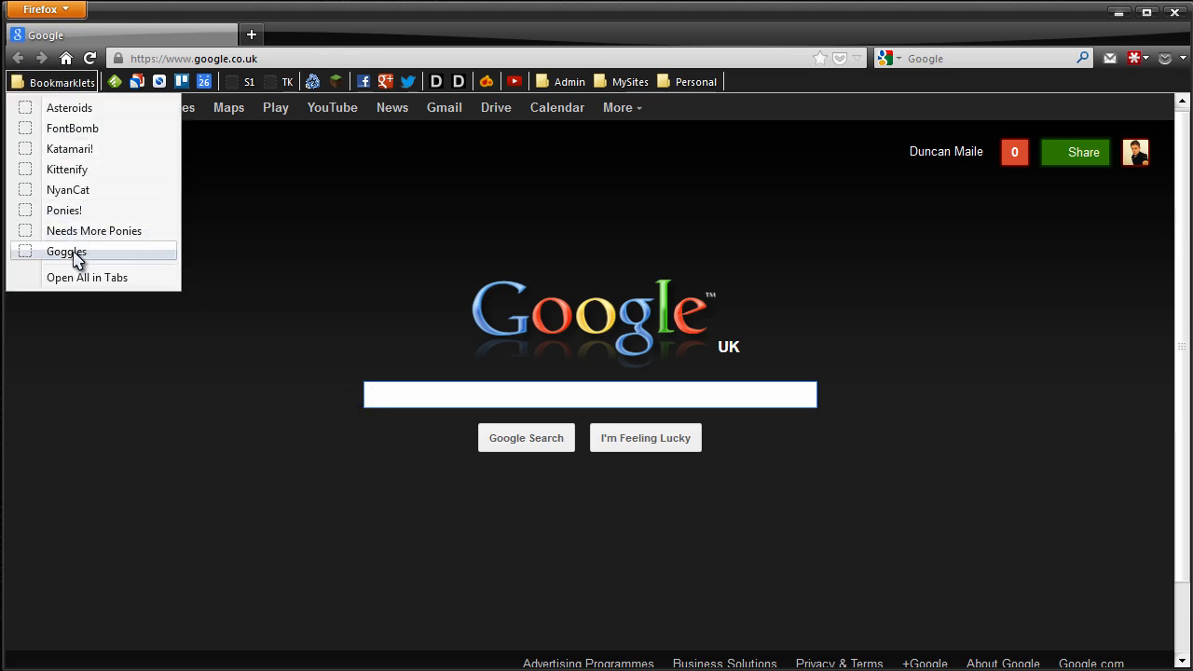
click(65, 252)
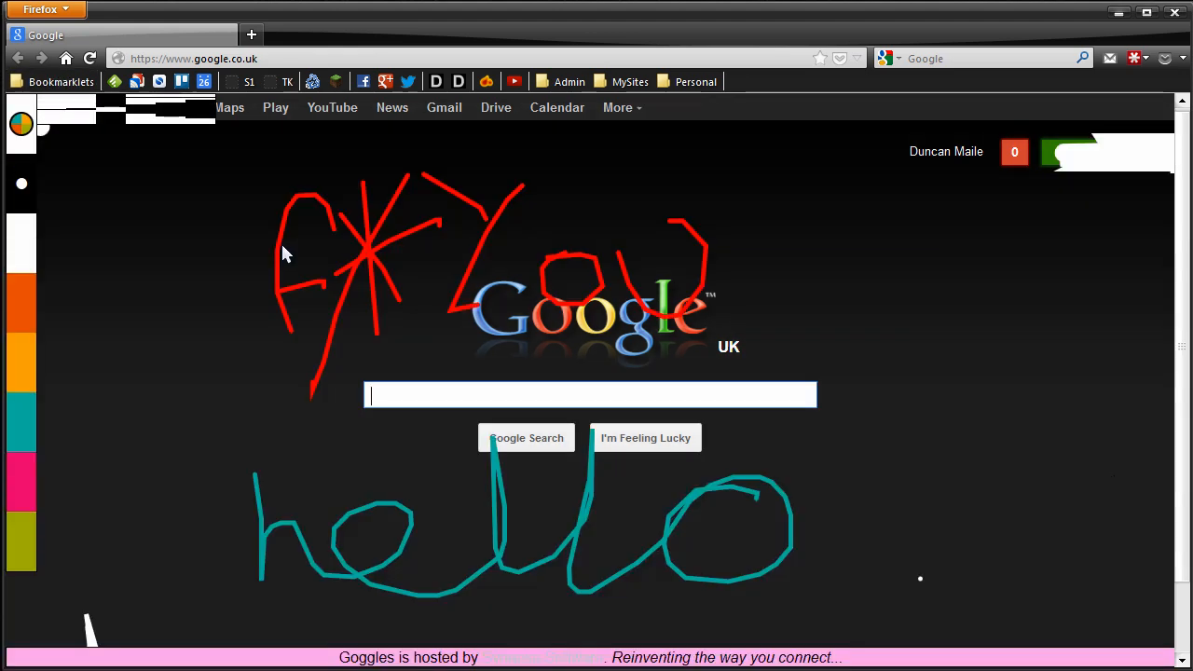
mouse_move(648, 268)
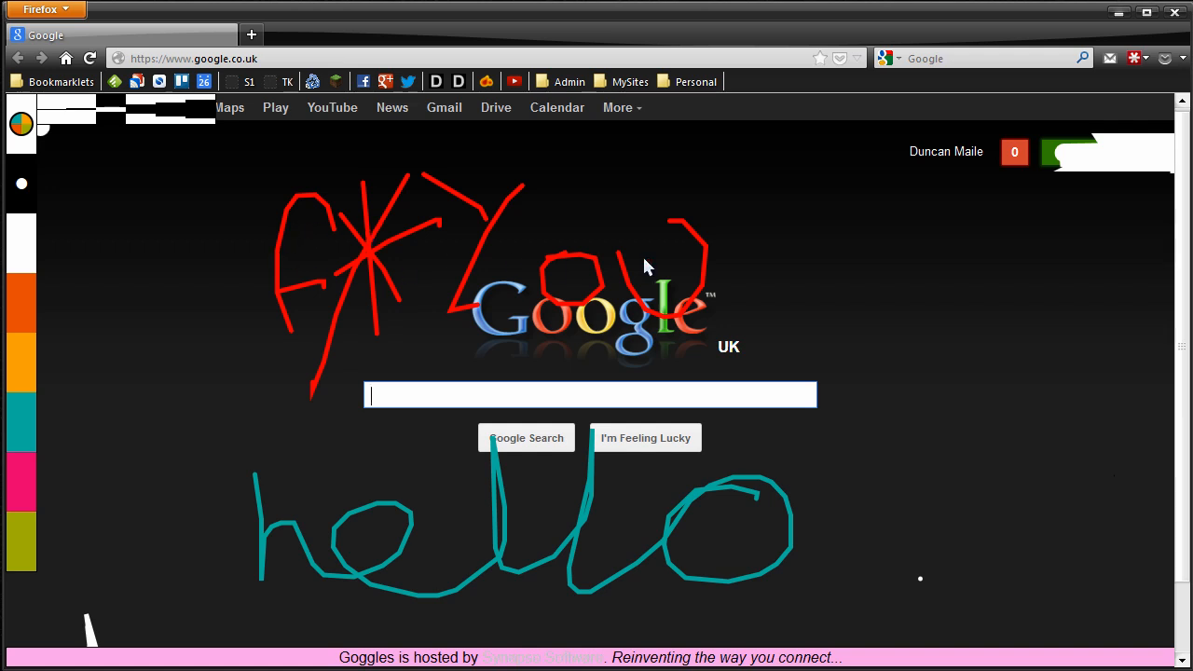
mouse_move(213, 185)
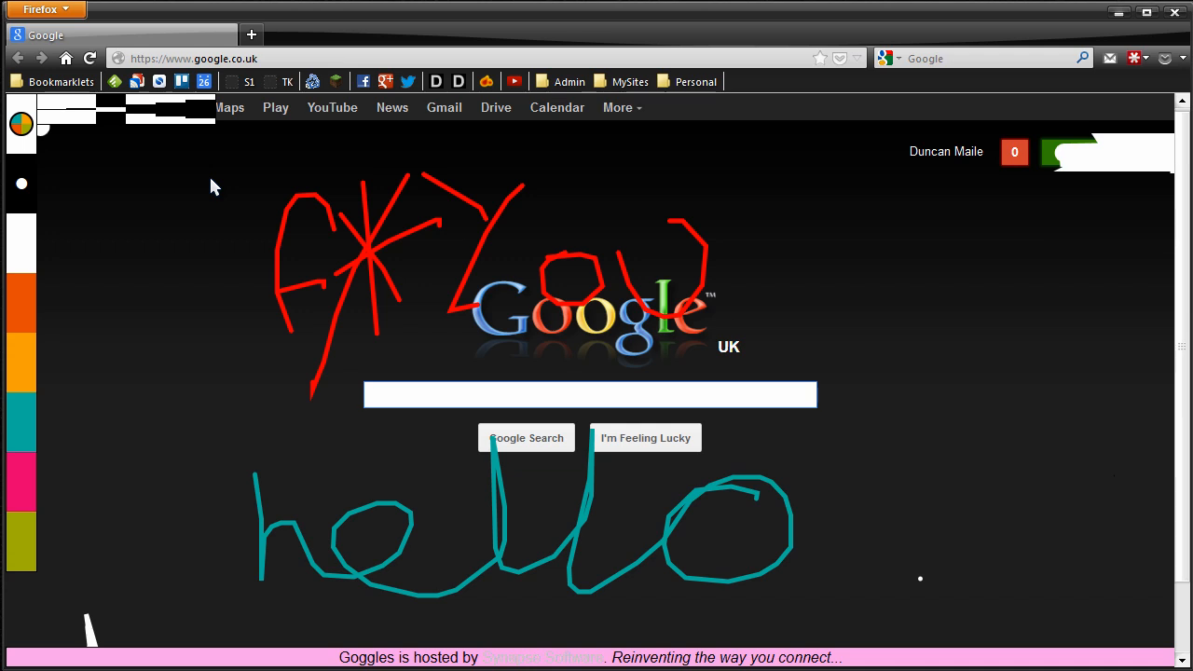
click(590, 394)
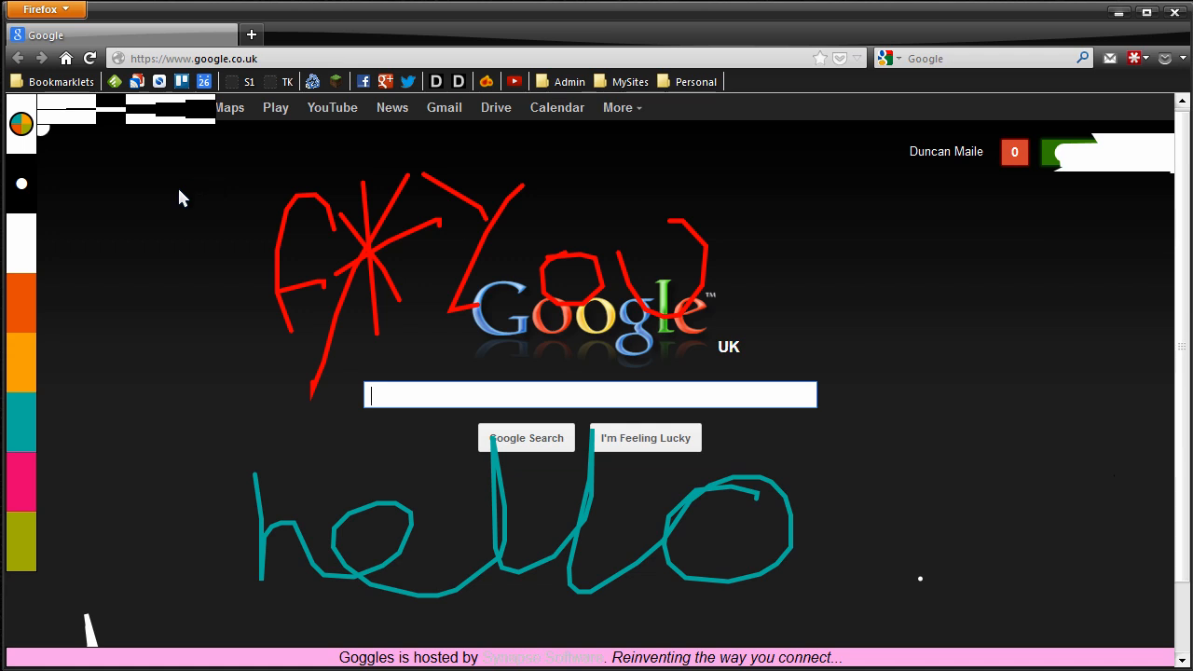
mouse_move(142, 217)
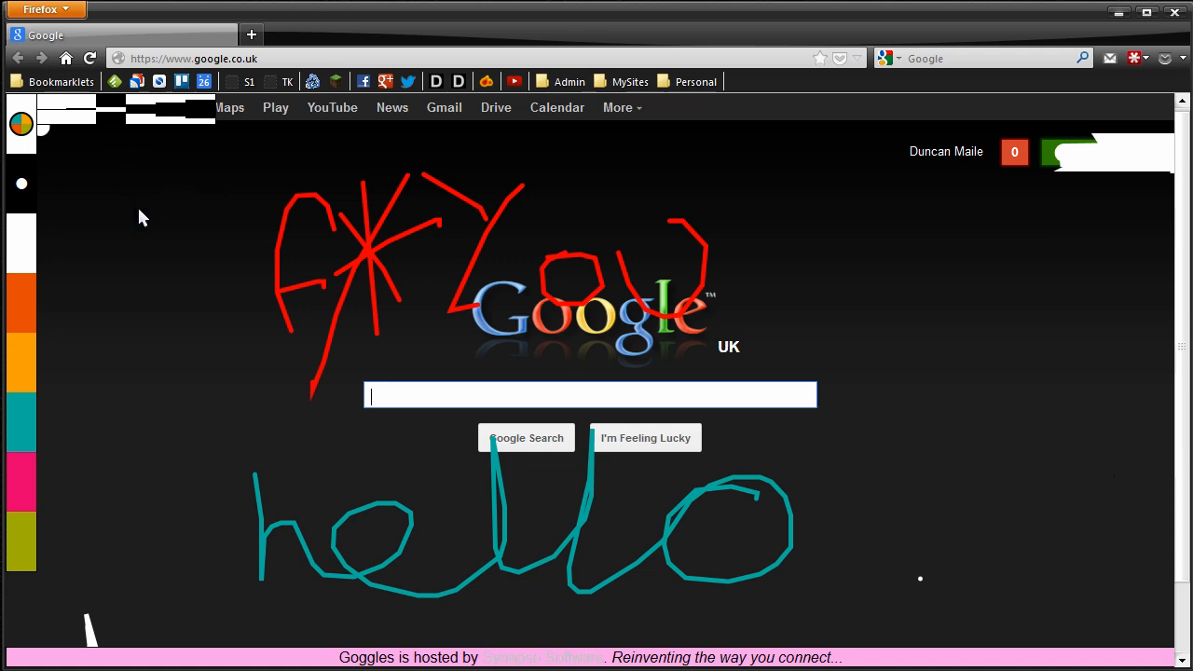
mouse_move(161, 239)
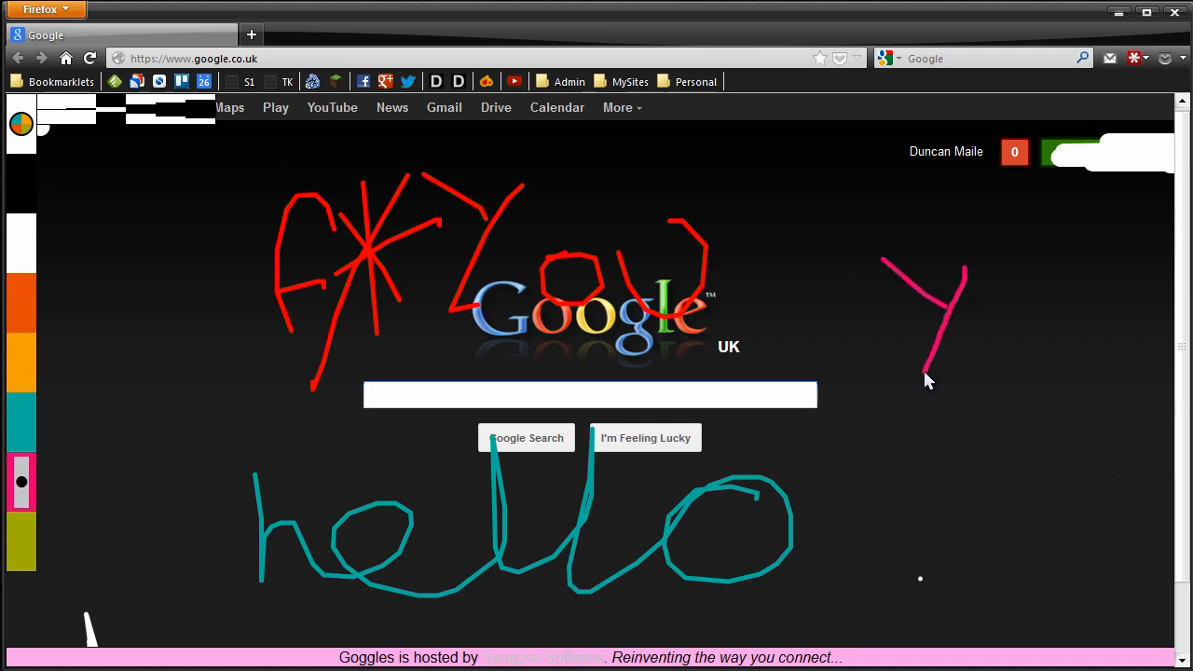
drag(970, 298, 988, 372)
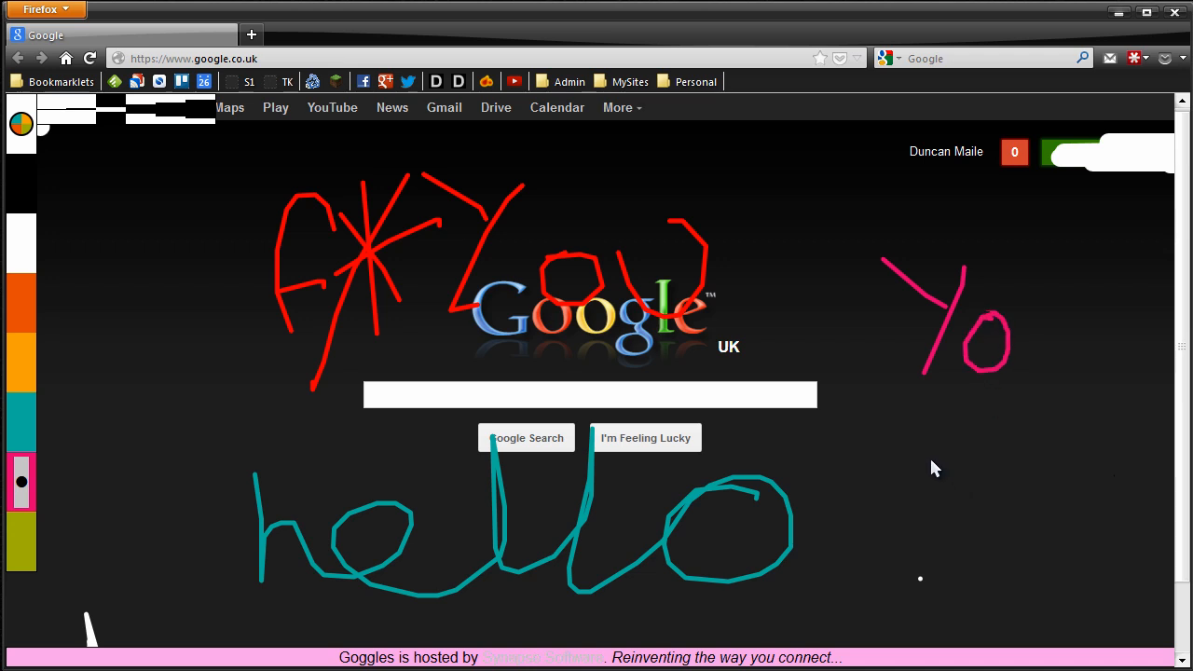